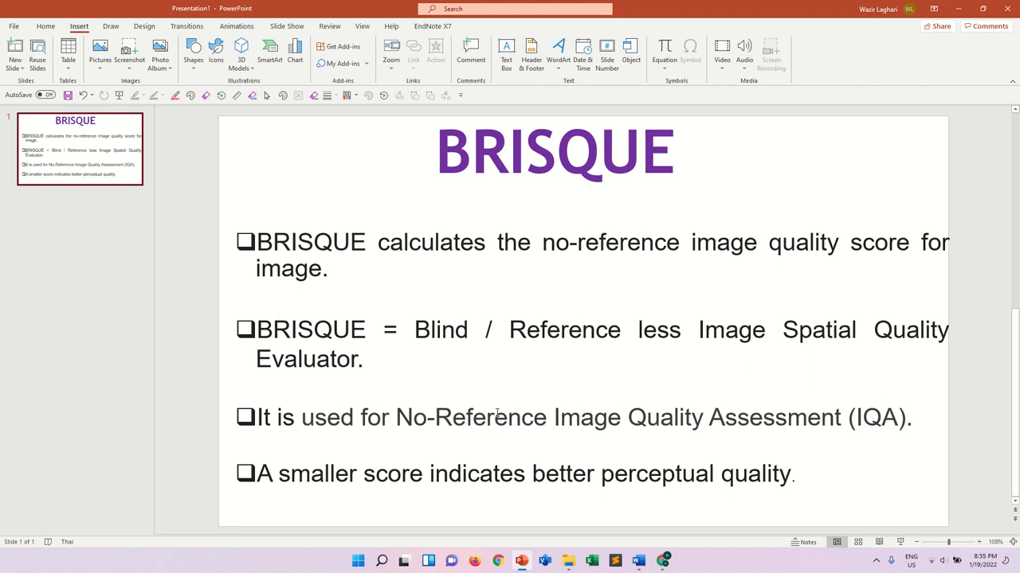
pyautogui.moveTo(592, 360)
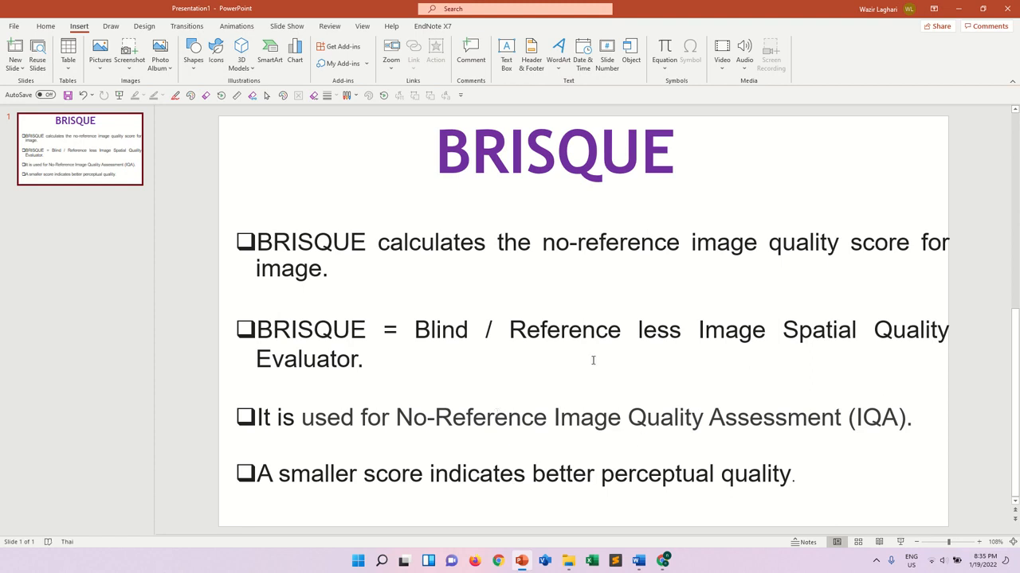
# Select the title of the BRISQUE paper 'No-Reference Image Quality Assessment in the Spatial Domain'
pyautogui.click(497, 562)
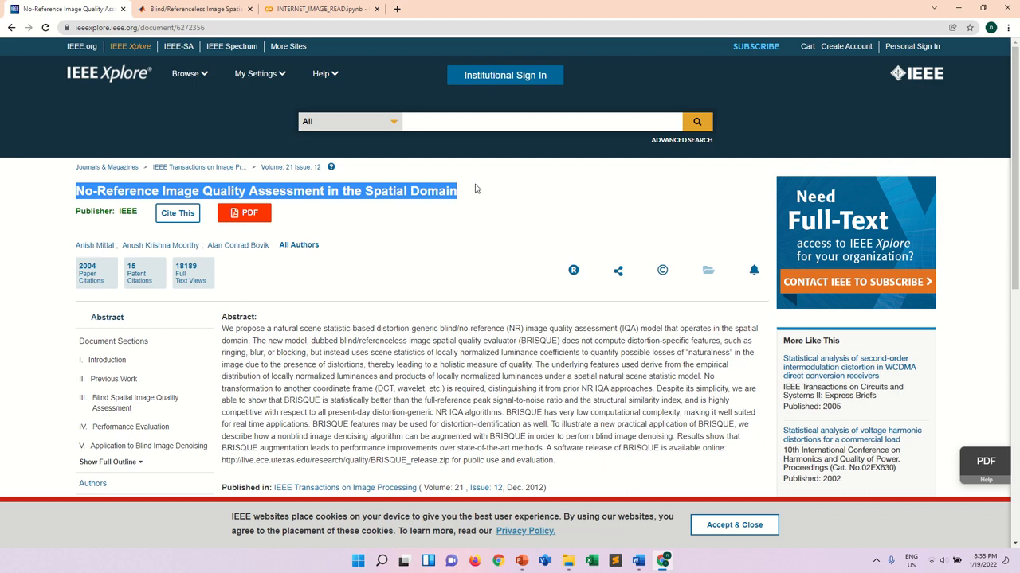
pyautogui.moveTo(293, 398)
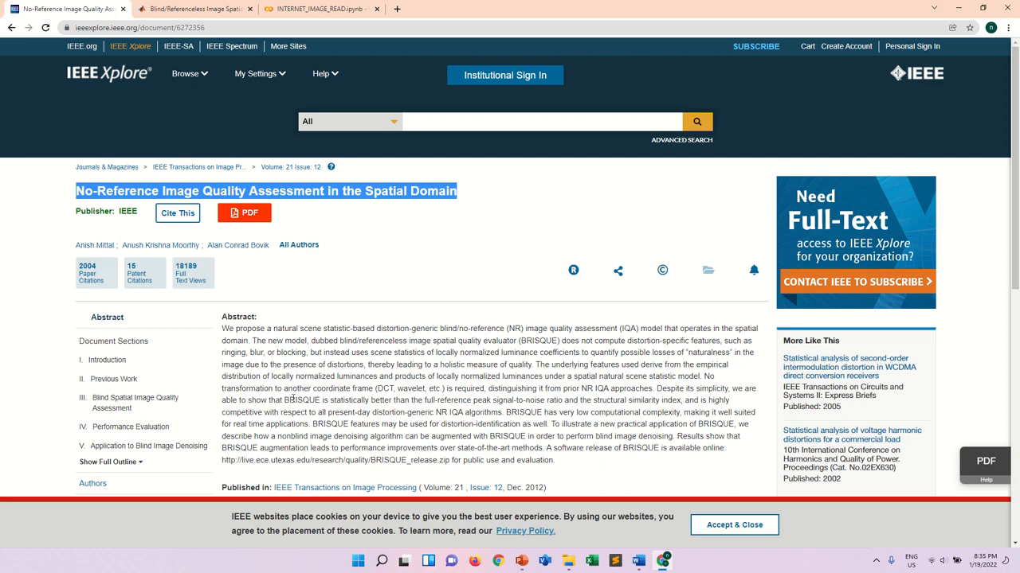
pyautogui.moveTo(280, 282)
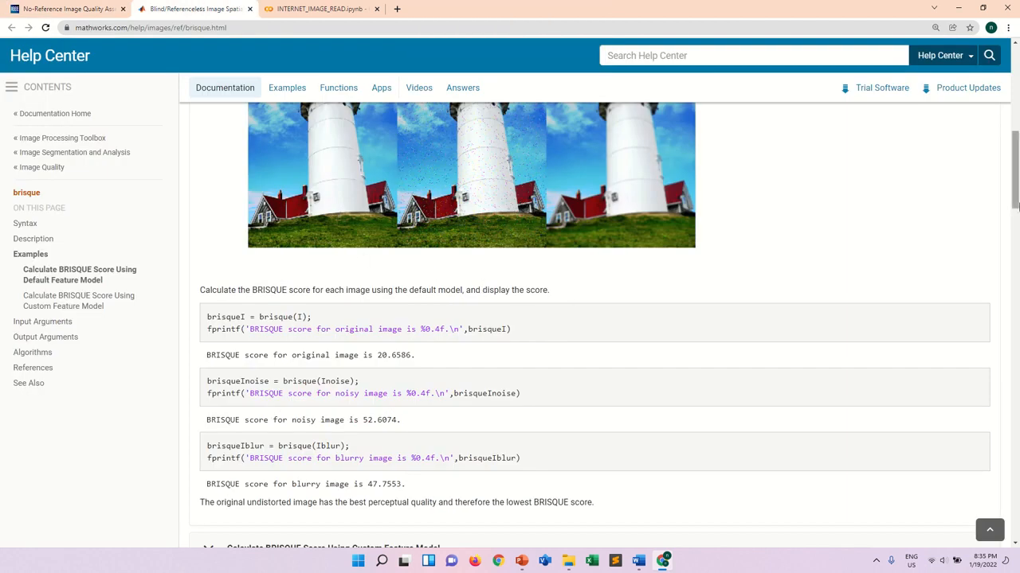
# Browse the brisque examples for original, noisy and blurry images, then return to Colab
pyautogui.scroll(-3)
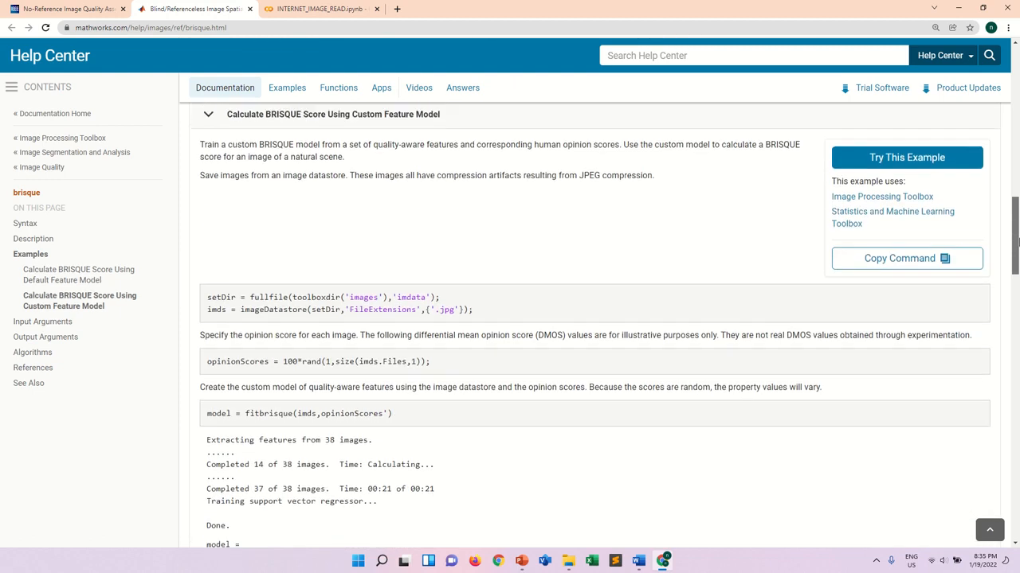
pyautogui.scroll(3)
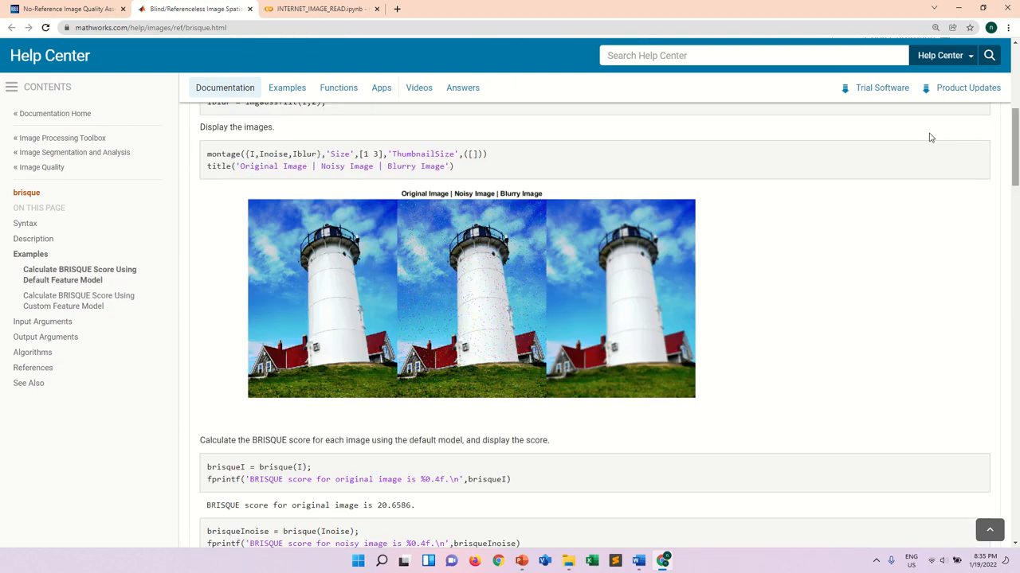
pyautogui.click(320, 8)
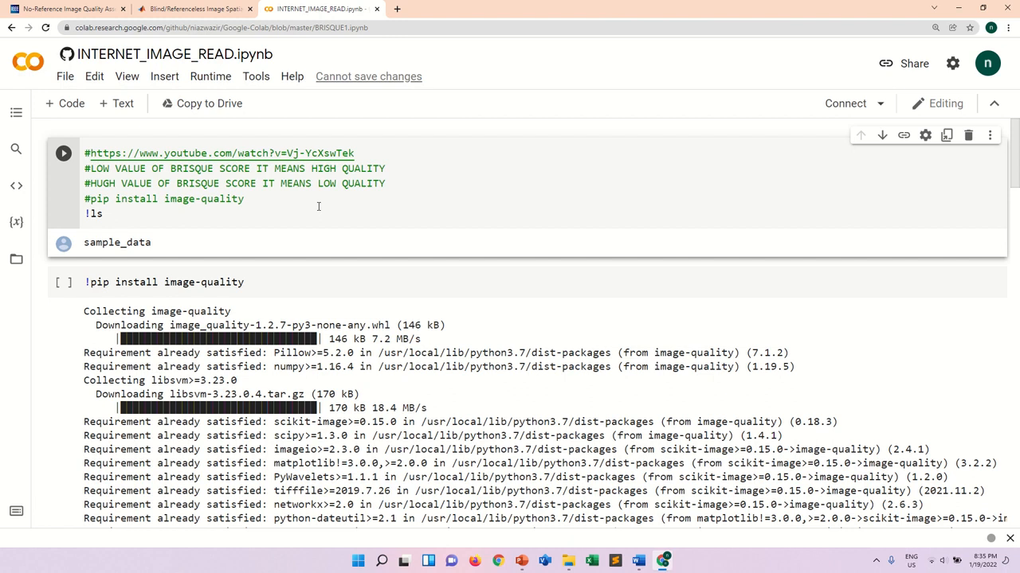
pyautogui.moveTo(252, 218)
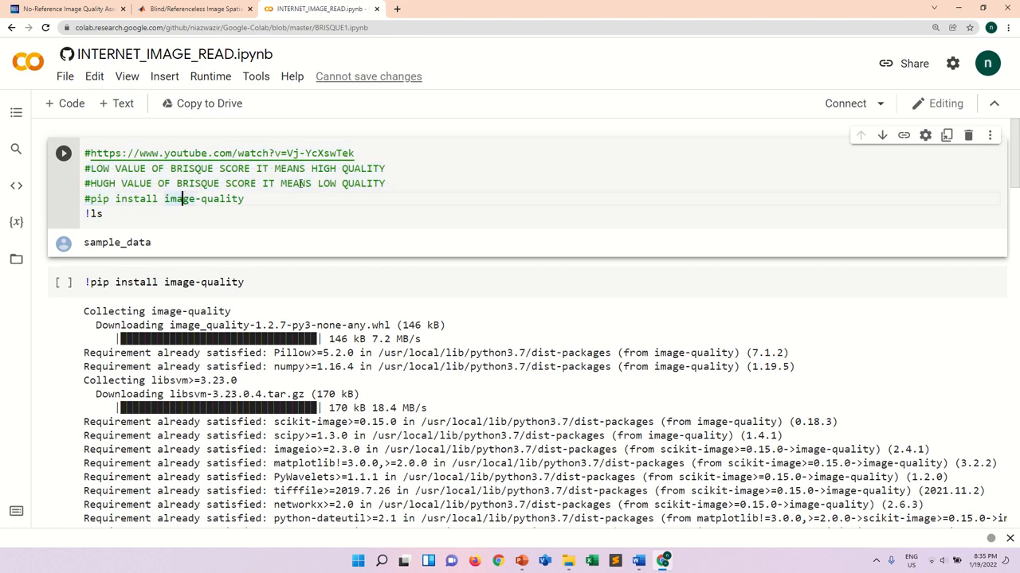
pyautogui.moveTo(289, 205)
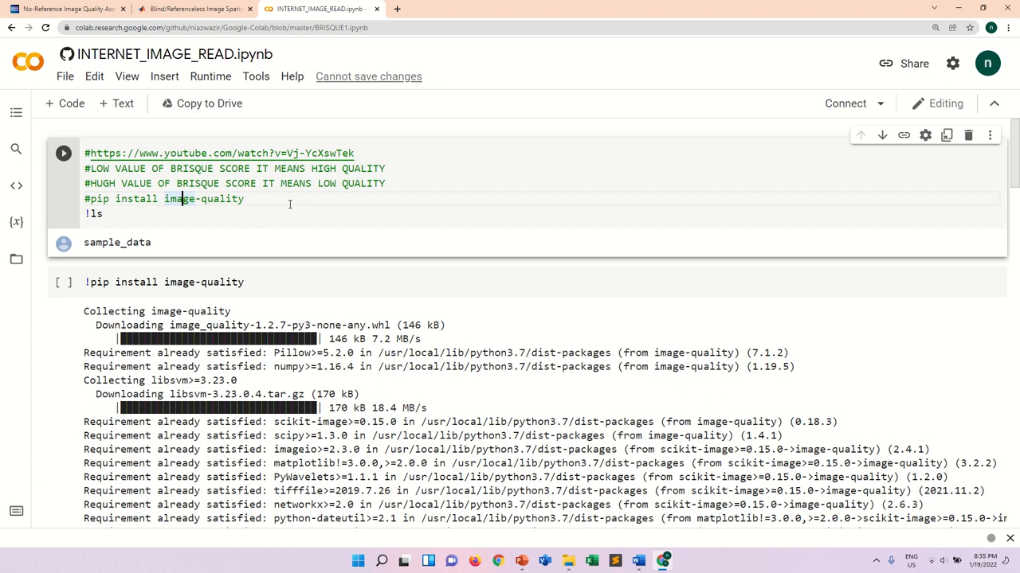
pyautogui.moveTo(257, 237)
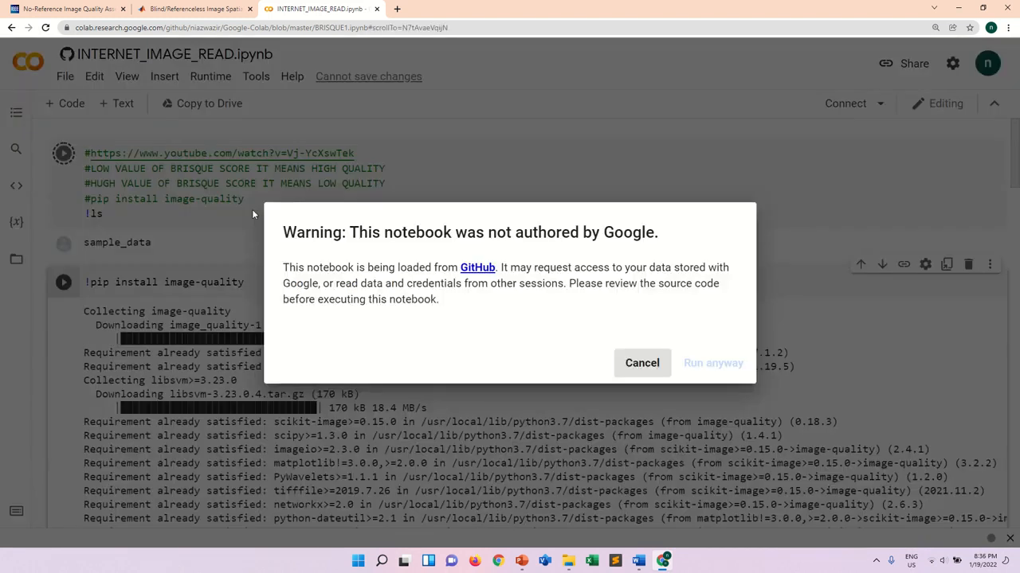
pyautogui.moveTo(687, 346)
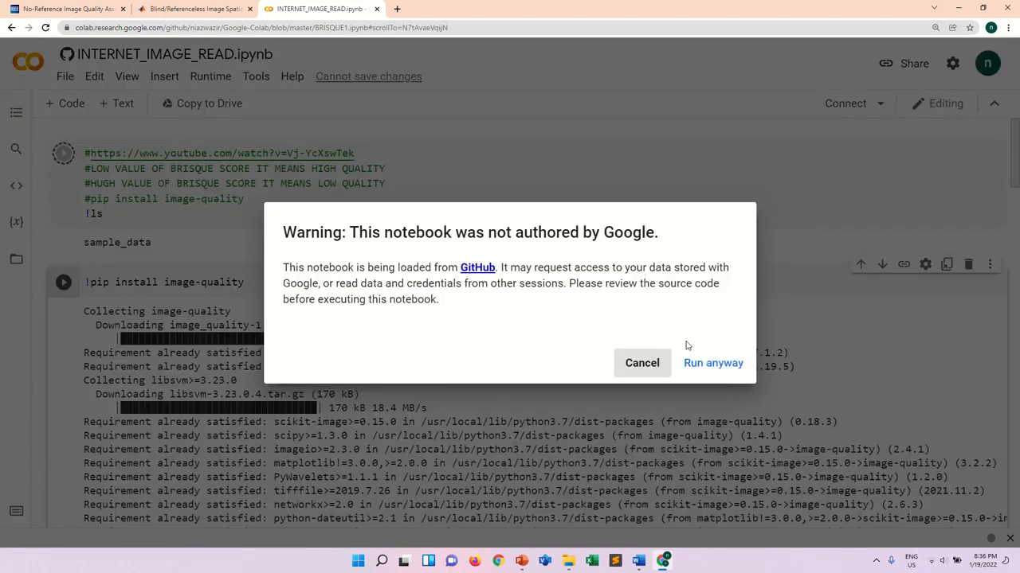
# Run the GitHub notebook anyway so the first cell lists sample_data
pyautogui.click(713, 363)
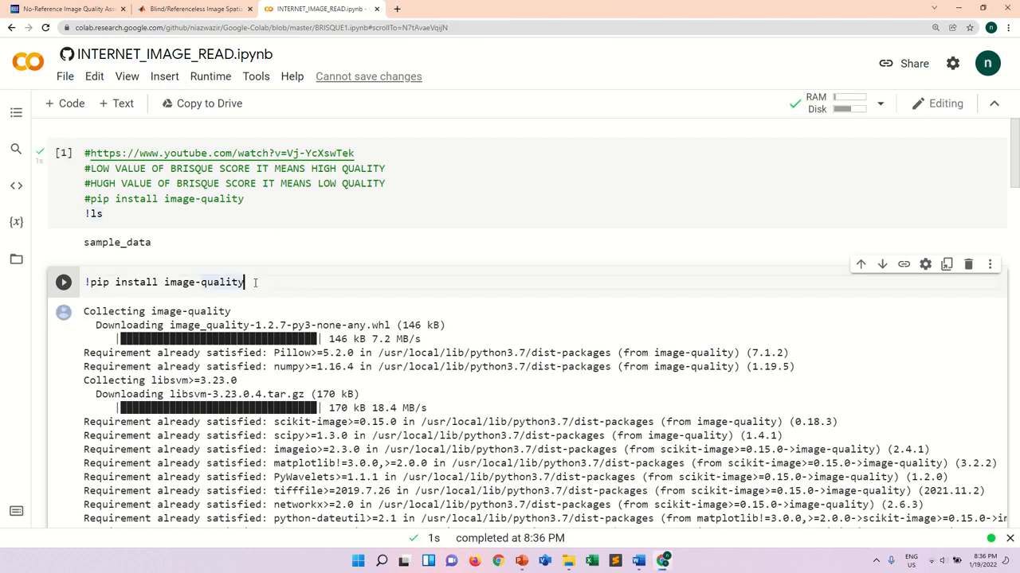
pyautogui.scroll(-3)
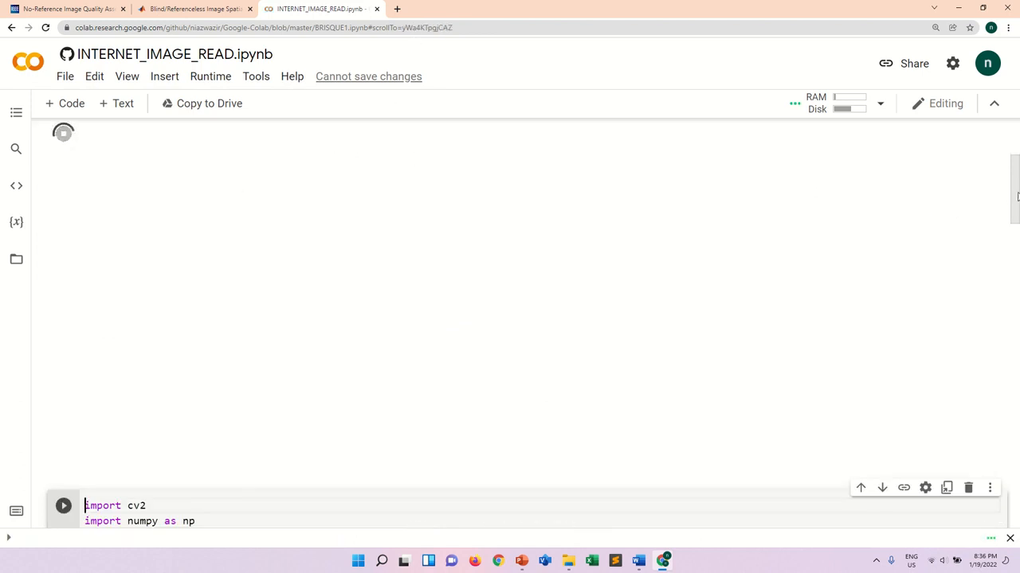
# Let the image-quality install and cv2/imquality import cells finish, then run the BUTTERFLY.png download cell
pyautogui.scroll(-3)
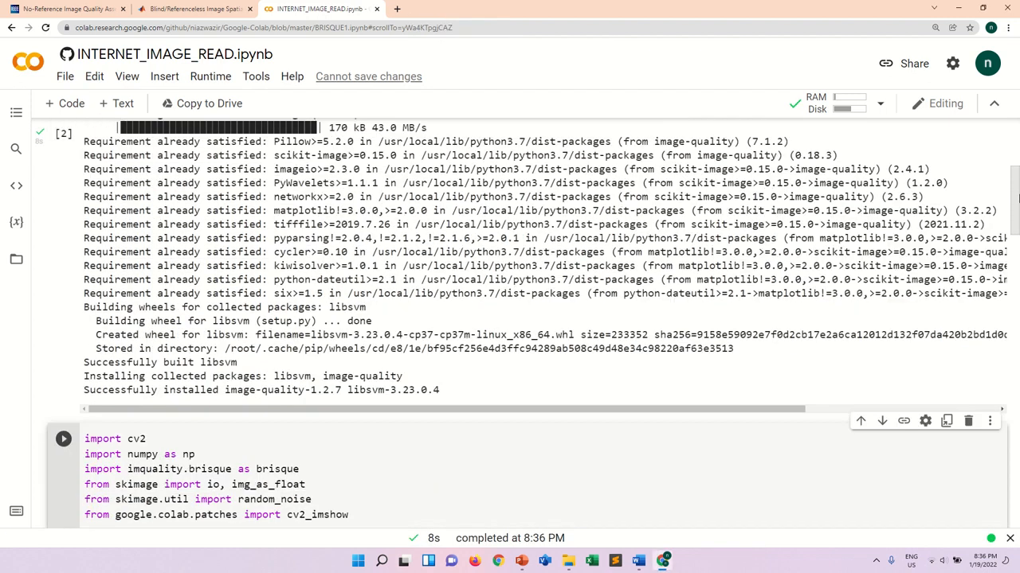
pyautogui.scroll(-3)
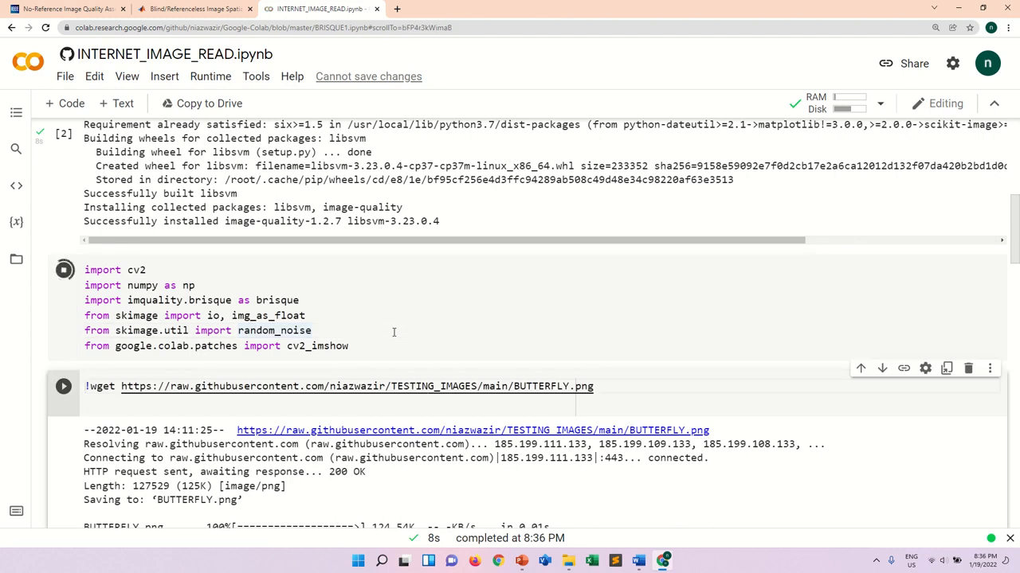
pyautogui.click(64, 269)
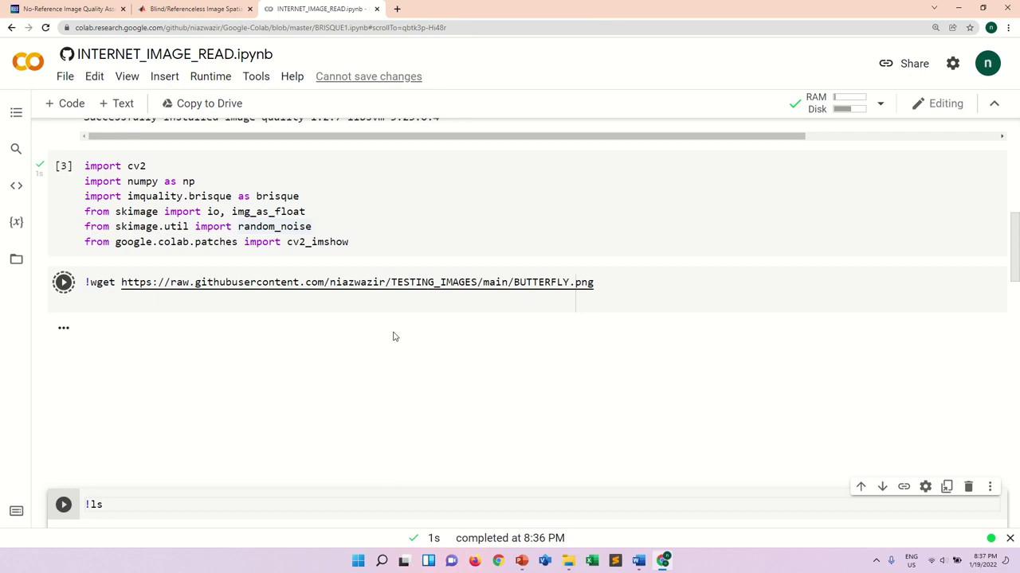
# Run the !ls, cv2_imshow butterfly display and img_as_float grayscale loading cells
pyautogui.click(63, 282)
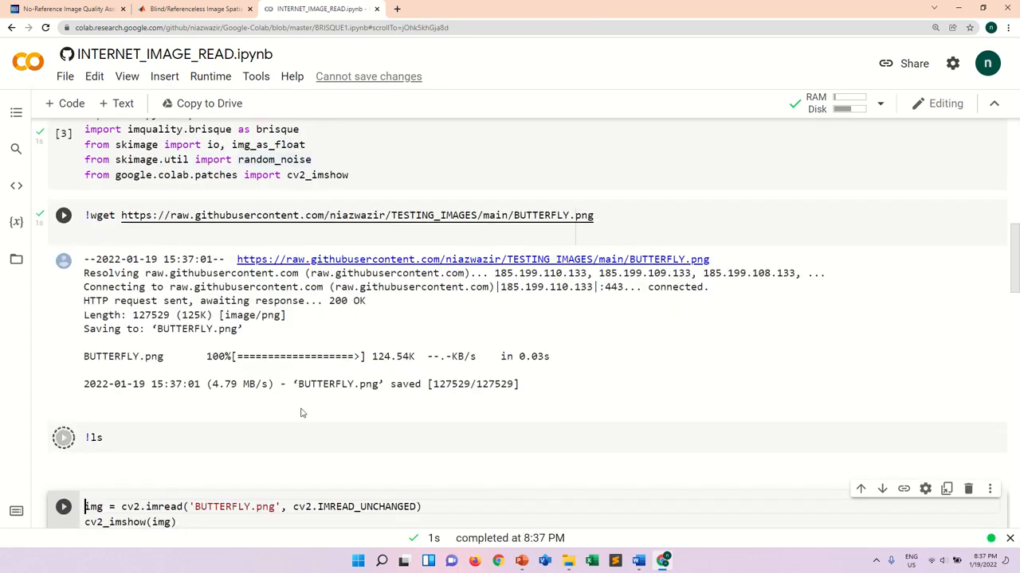
pyautogui.click(63, 437)
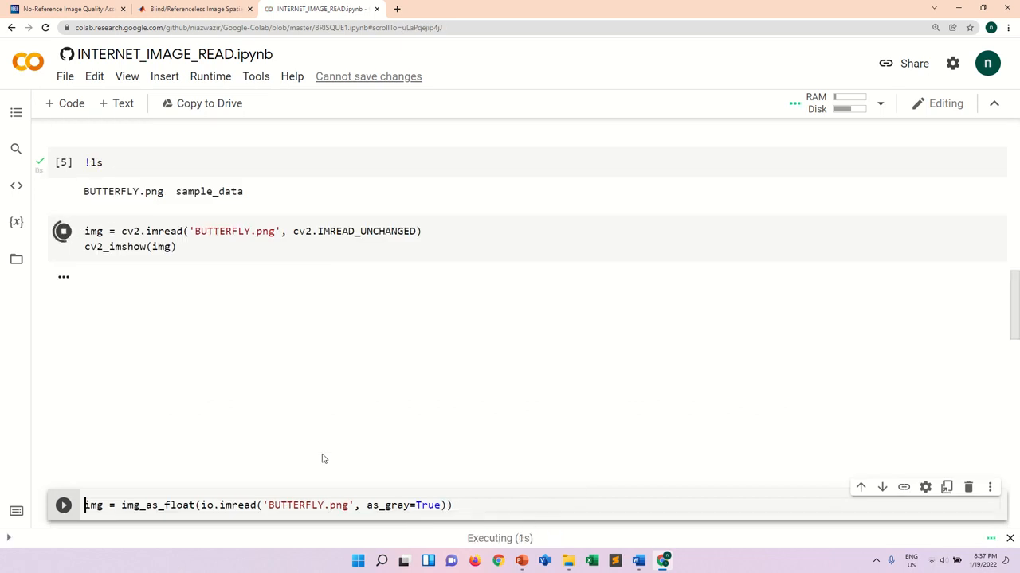
pyautogui.click(63, 231)
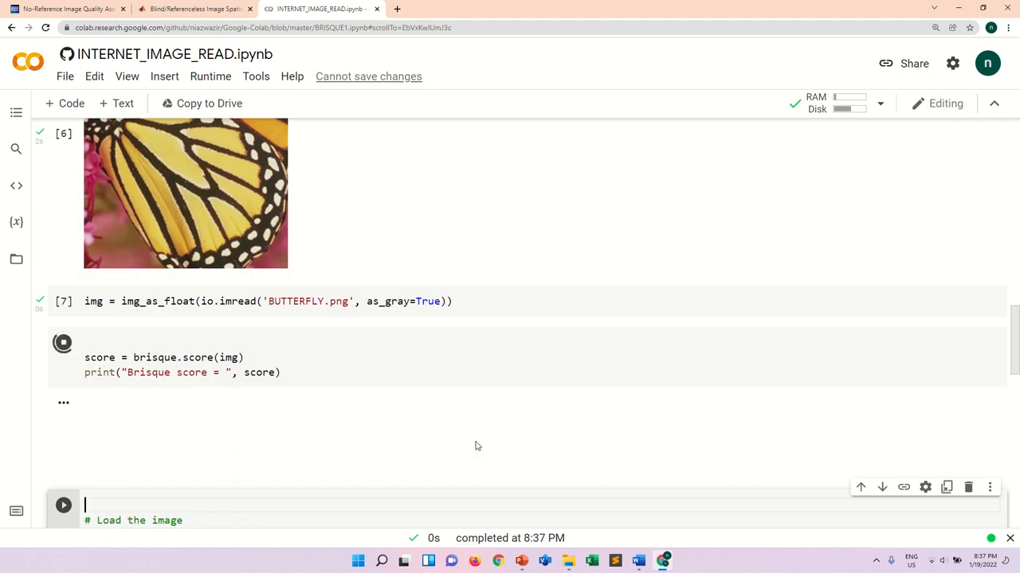
# Get the clean butterfly's BRISQUE score of about 14.23 and run the salt-and-pepper noise cell
pyautogui.click(63, 343)
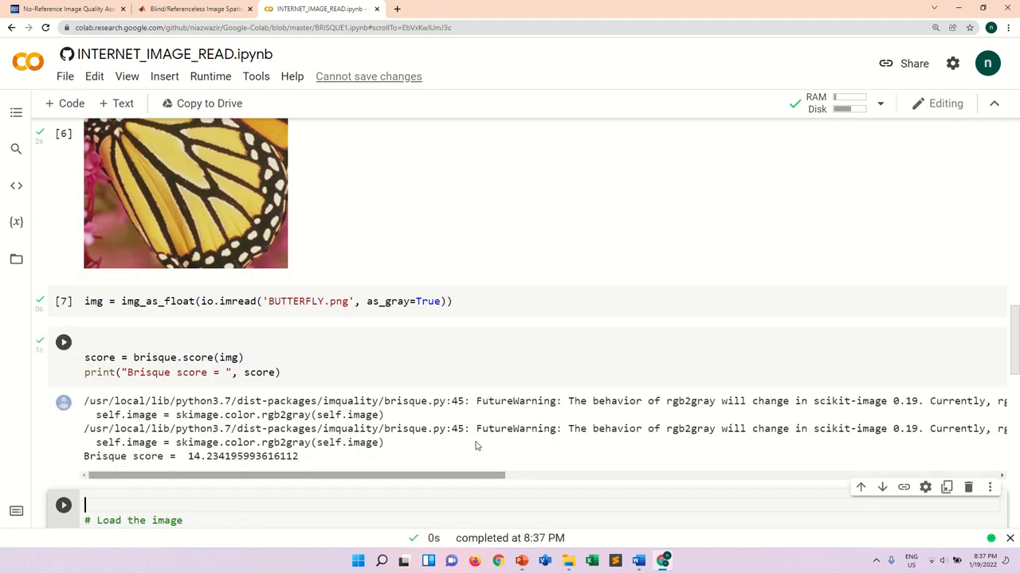
pyautogui.moveTo(376, 484)
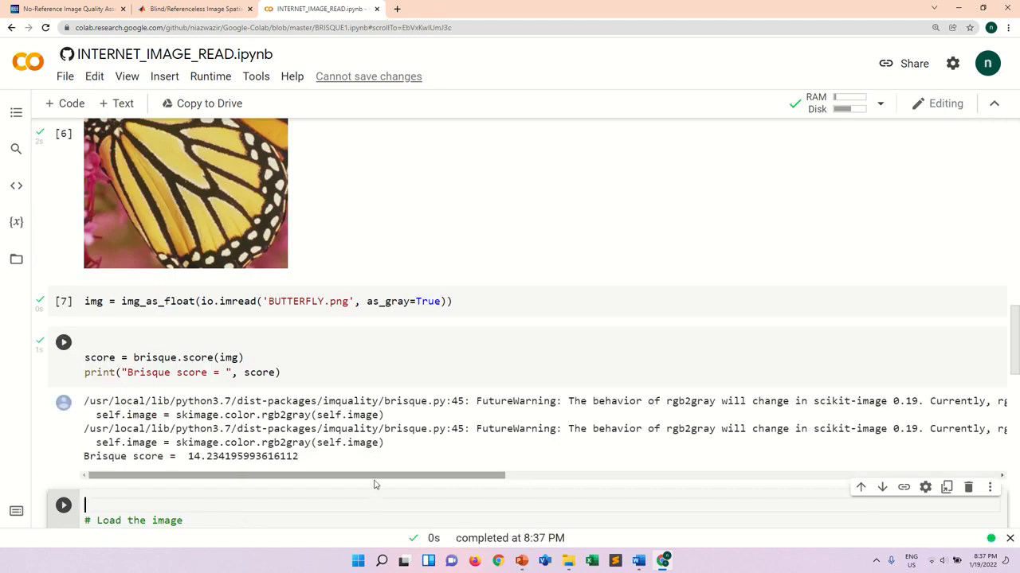
pyautogui.moveTo(514, 456)
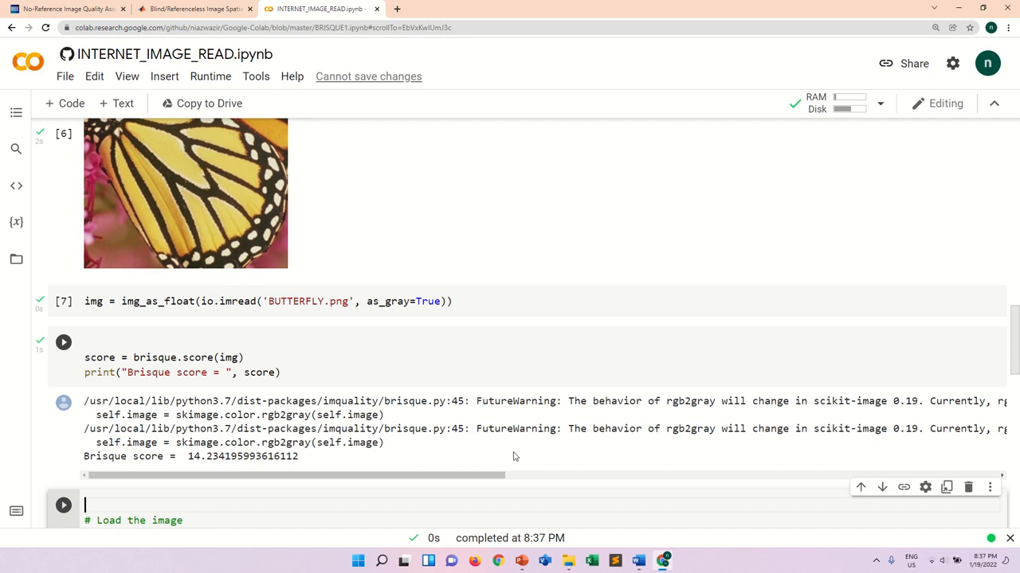
pyautogui.scroll(-3)
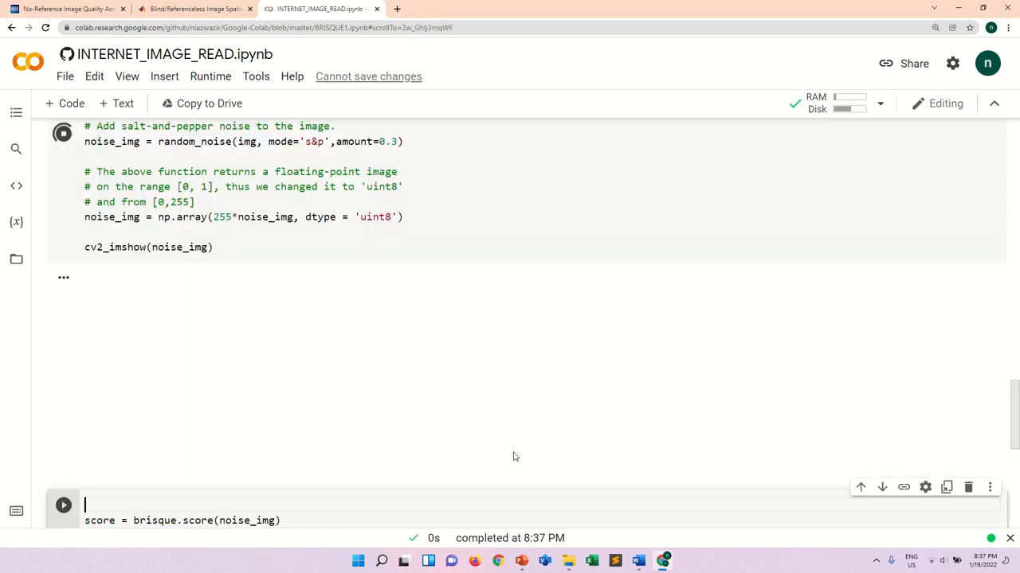
# Run brisque.score(noise_img) to score the noisy butterfly at about 56.67
pyautogui.click(63, 133)
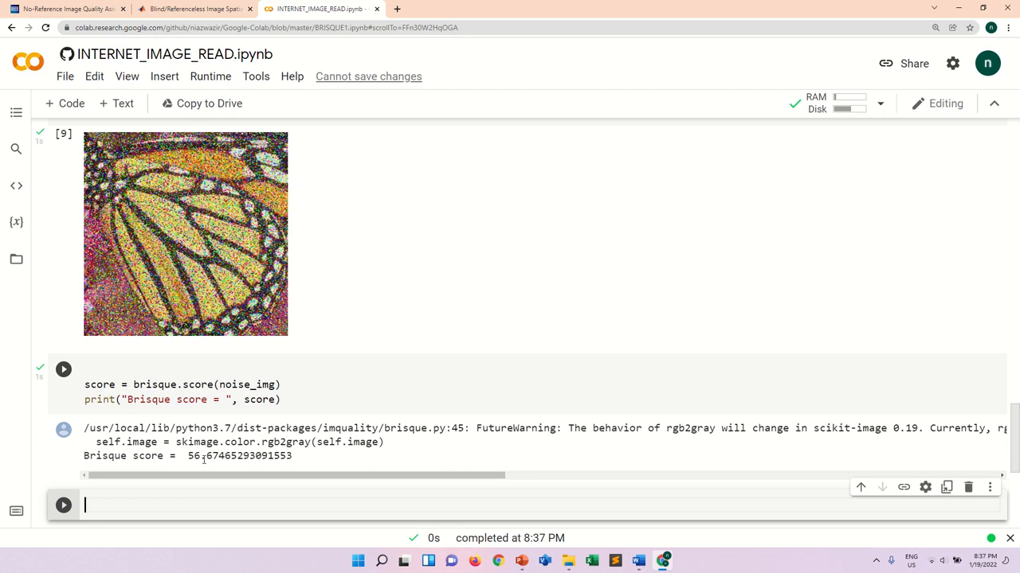
pyautogui.moveTo(843, 394)
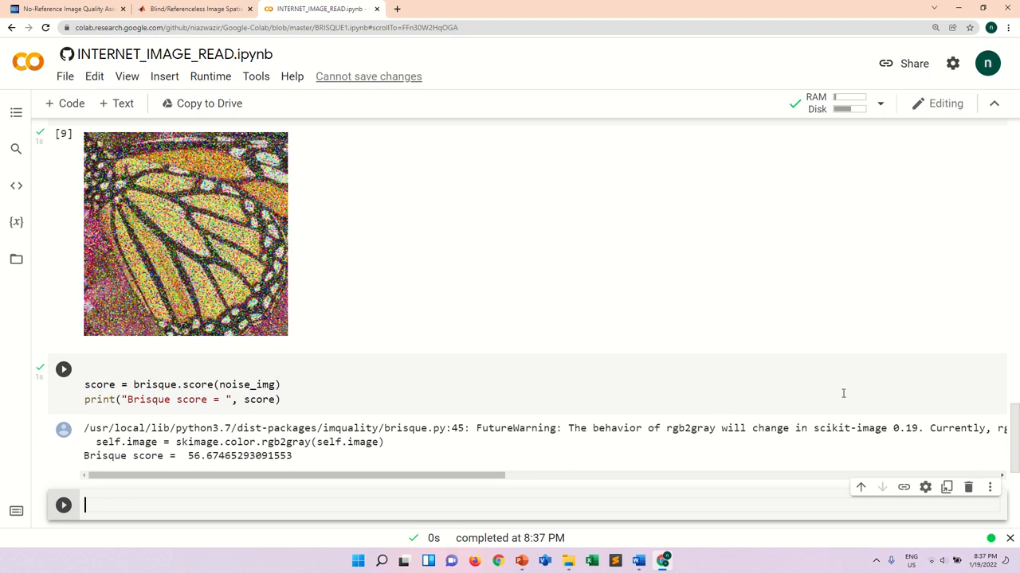
pyautogui.scroll(3)
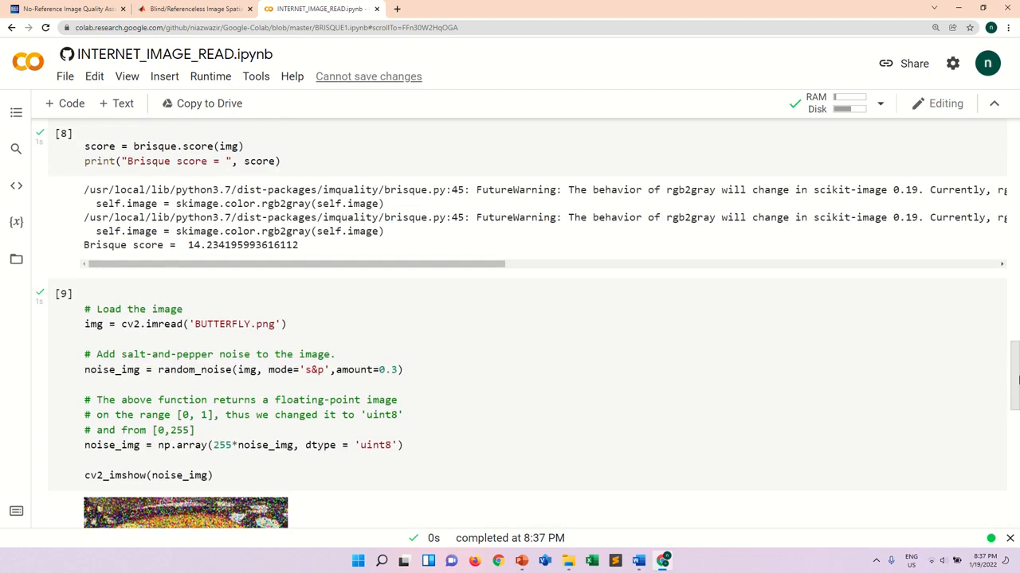
pyautogui.scroll(3)
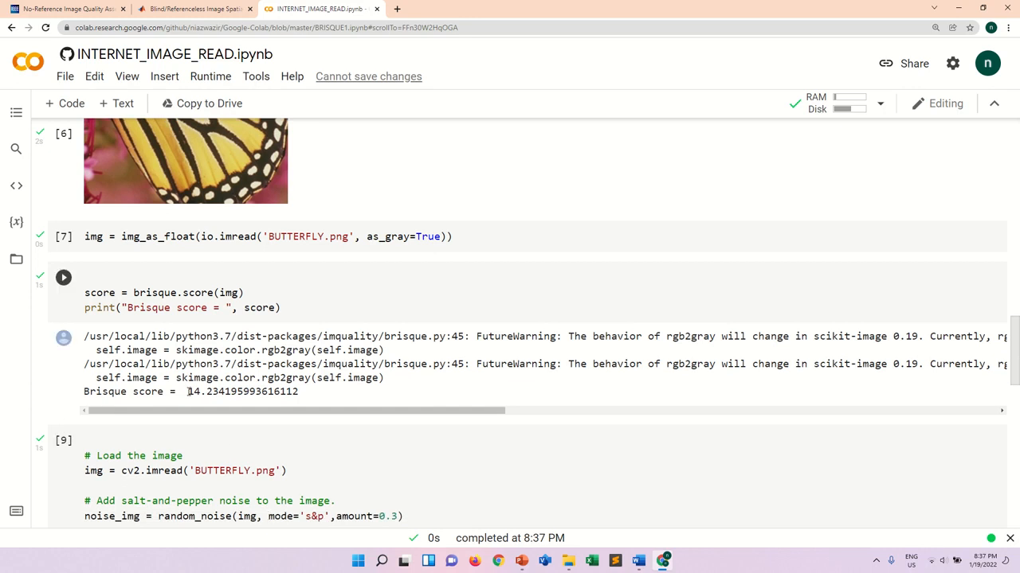
pyautogui.doubleClick(234, 391)
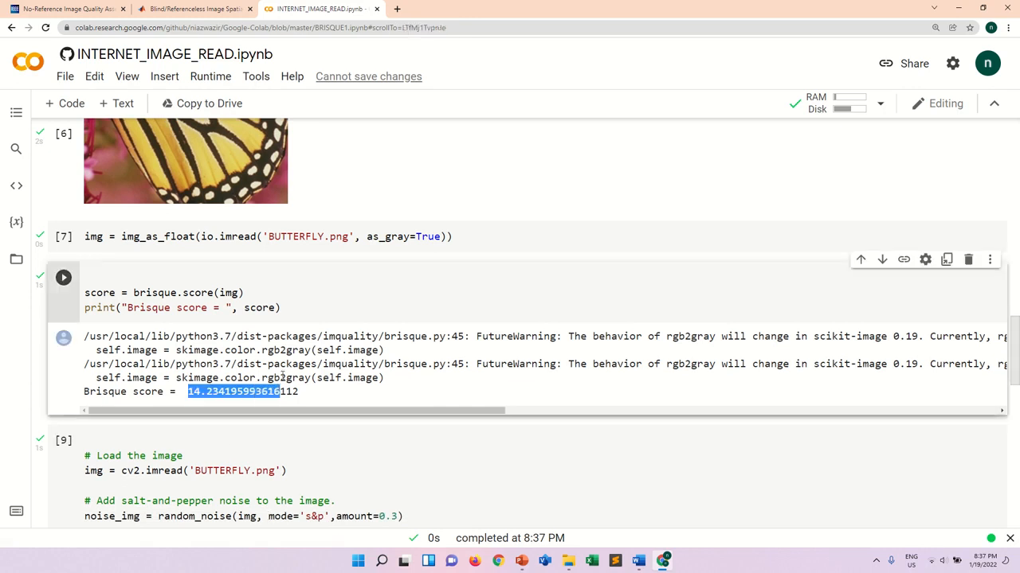